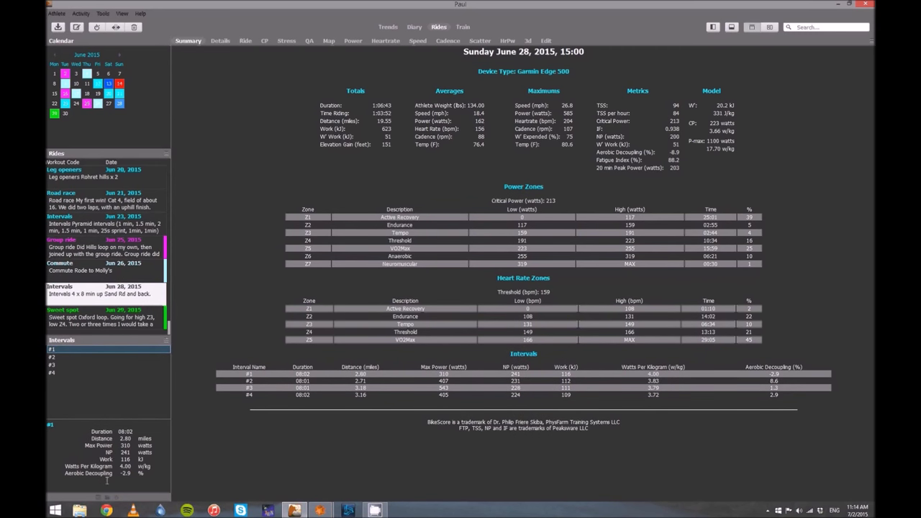
# - Compare intervals #1–#4 of the June 28 ride overlaid on the Ride chart
pyautogui.click(52, 366)
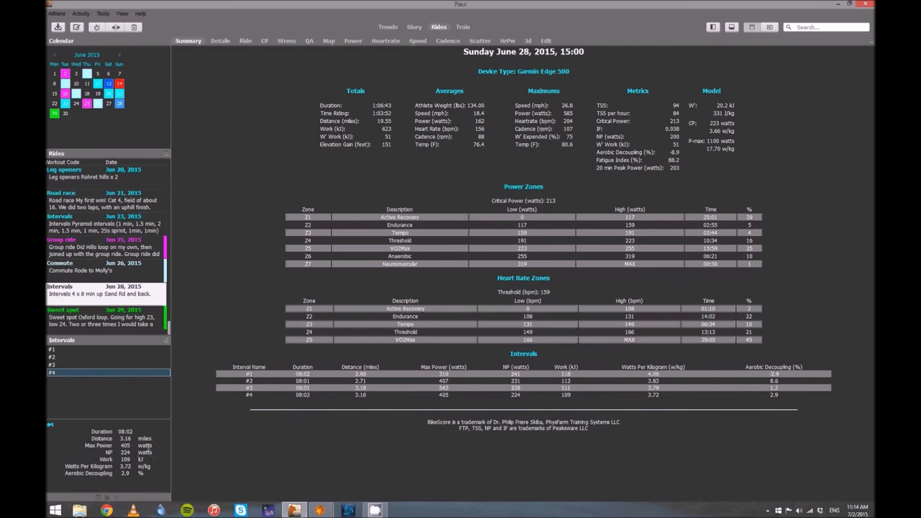
pyautogui.click(244, 41)
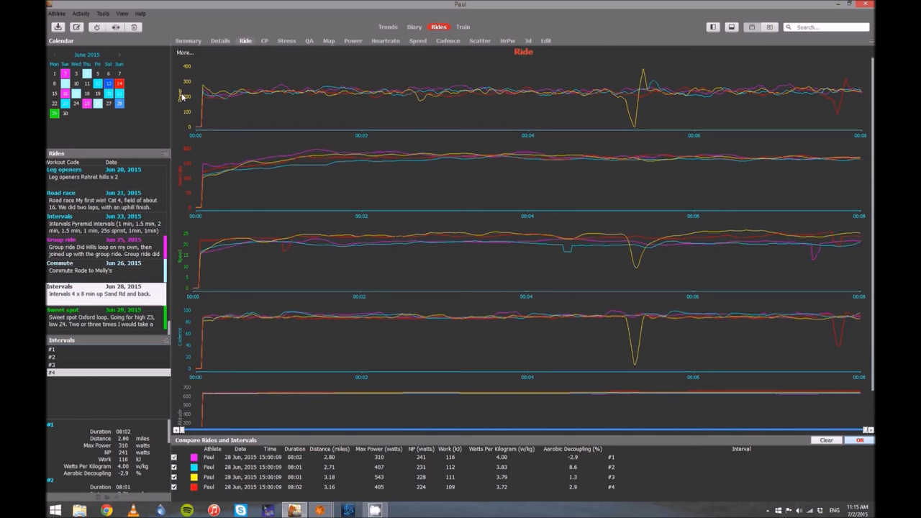
pyautogui.click(265, 41)
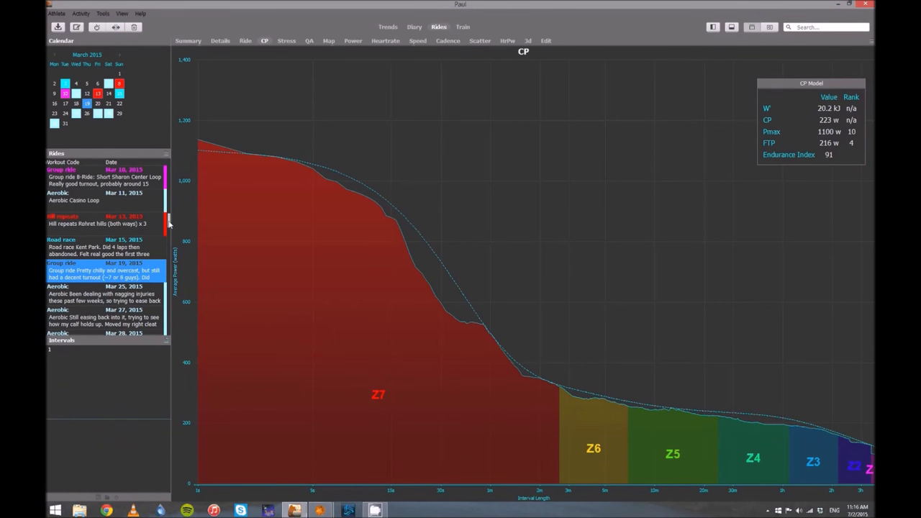
# - Read the March 18 group ride's notes in the Details view, then return to its charts
pyautogui.click(219, 41)
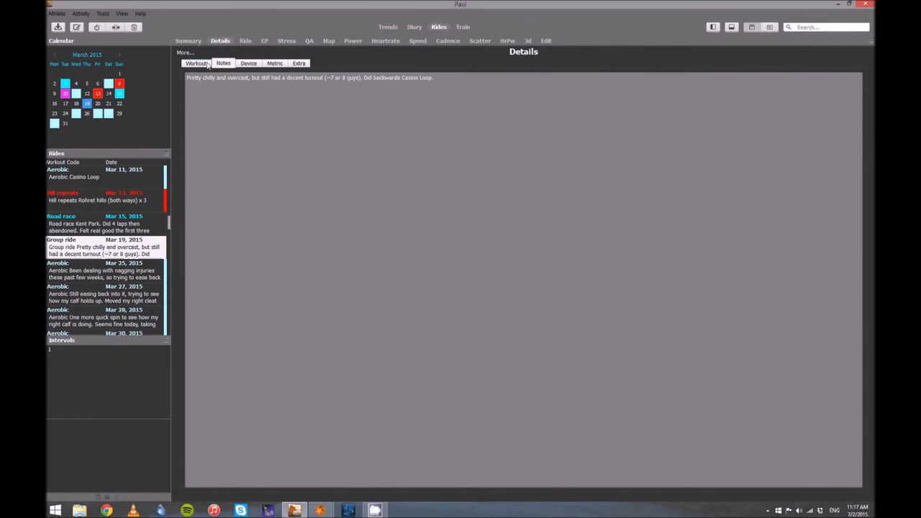
pyautogui.click(287, 40)
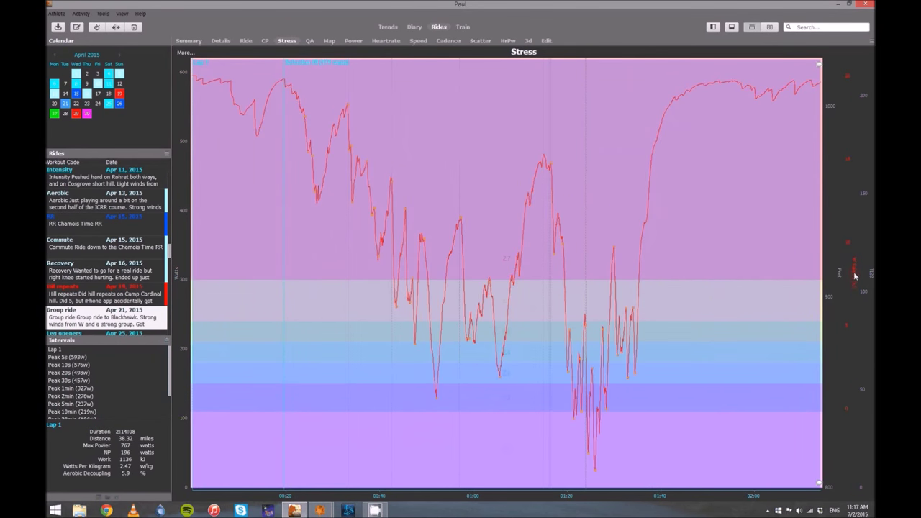
# - Show the April hill-repeats ride's W' balance chart with its peak-power intervals
pyautogui.click(265, 40)
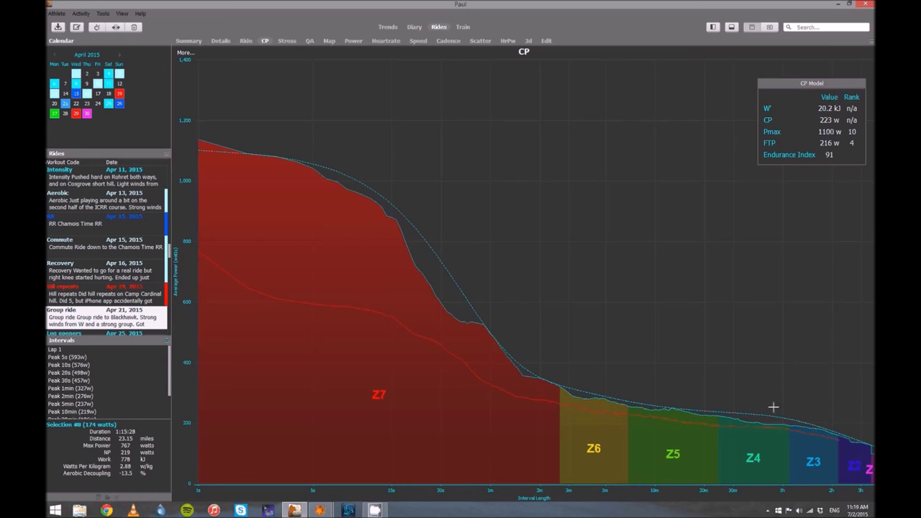
pyautogui.moveTo(725, 460)
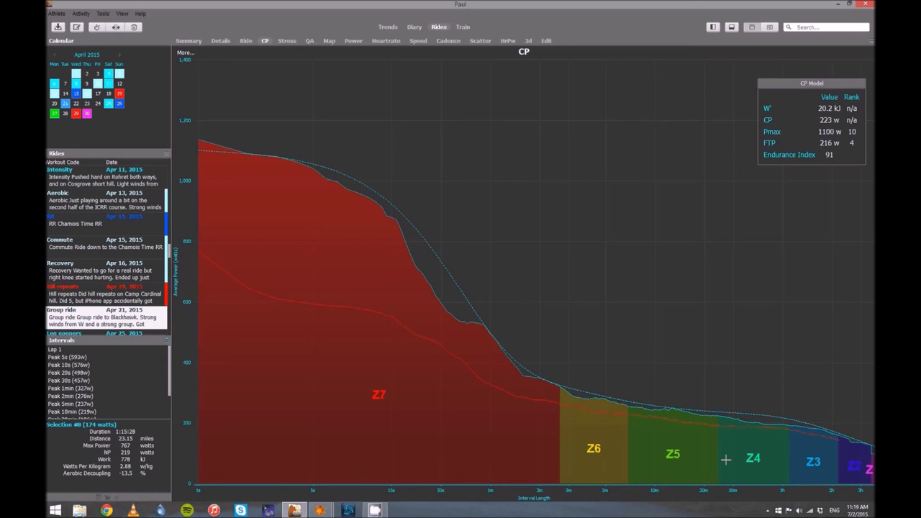
pyautogui.moveTo(709, 449)
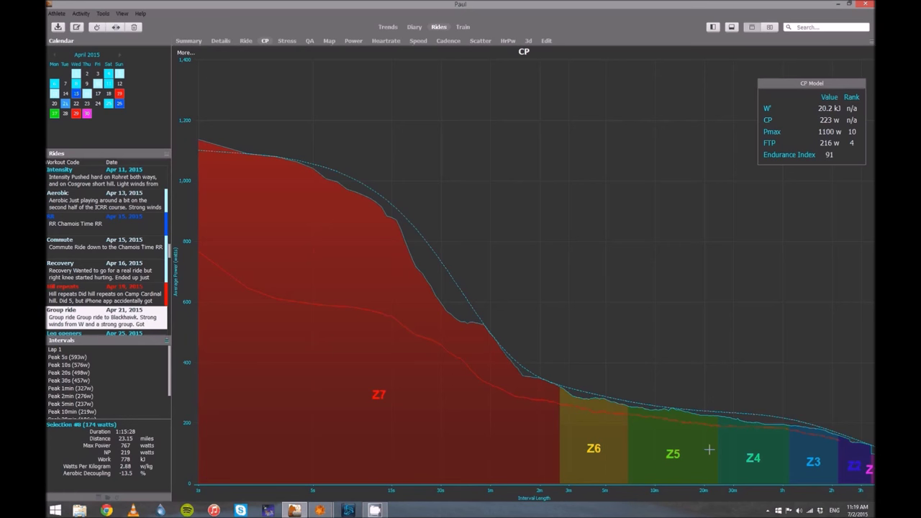
pyautogui.moveTo(353, 389)
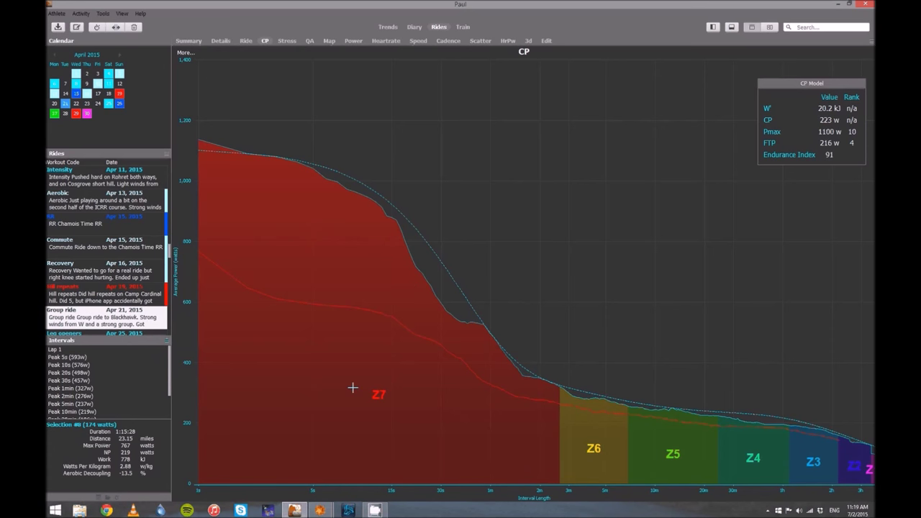
# - Show the quadrant analysis of pedal force against pedal speed for the April ride
pyautogui.click(287, 40)
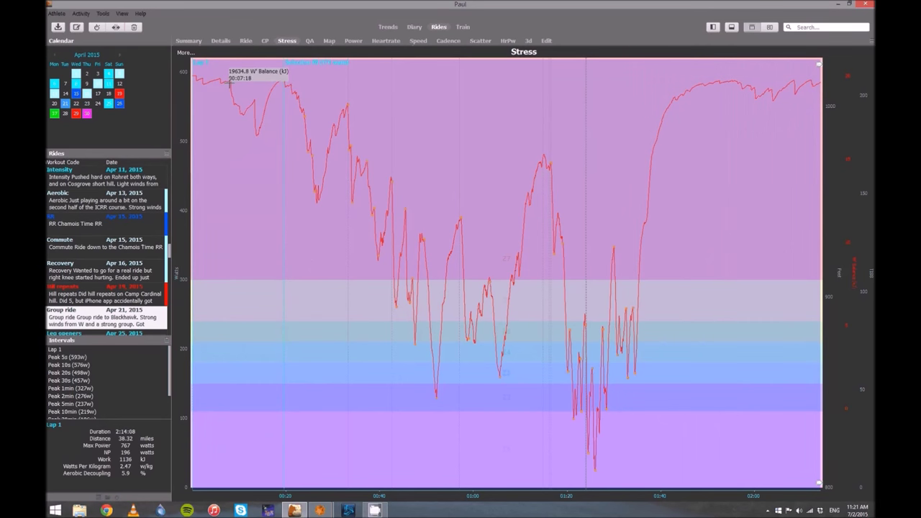
# - Inspect the April ride's CP curve and model values, then move to the June 25 group ride
pyautogui.click(265, 41)
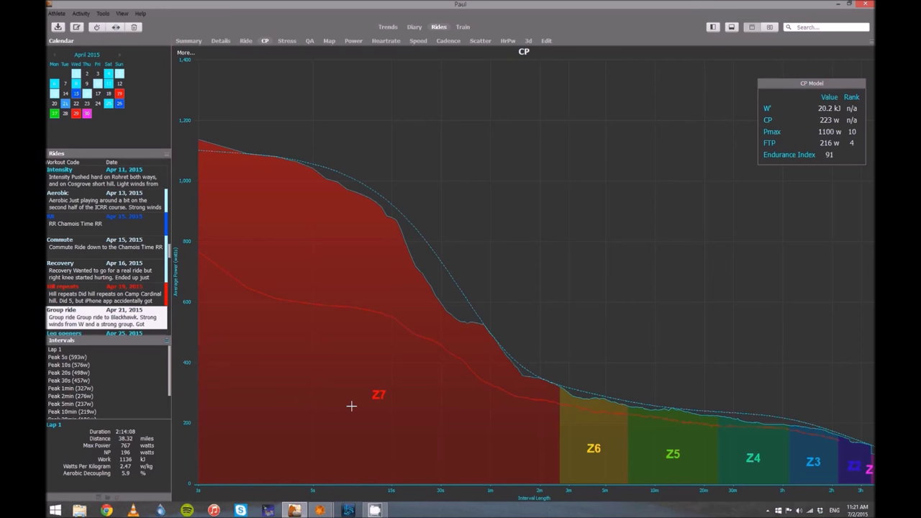
pyautogui.moveTo(498, 360)
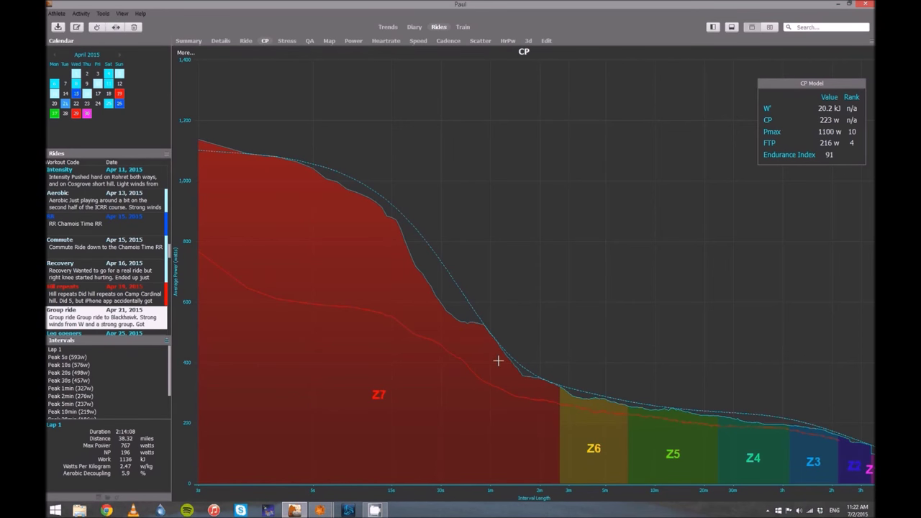
pyautogui.scroll(-3)
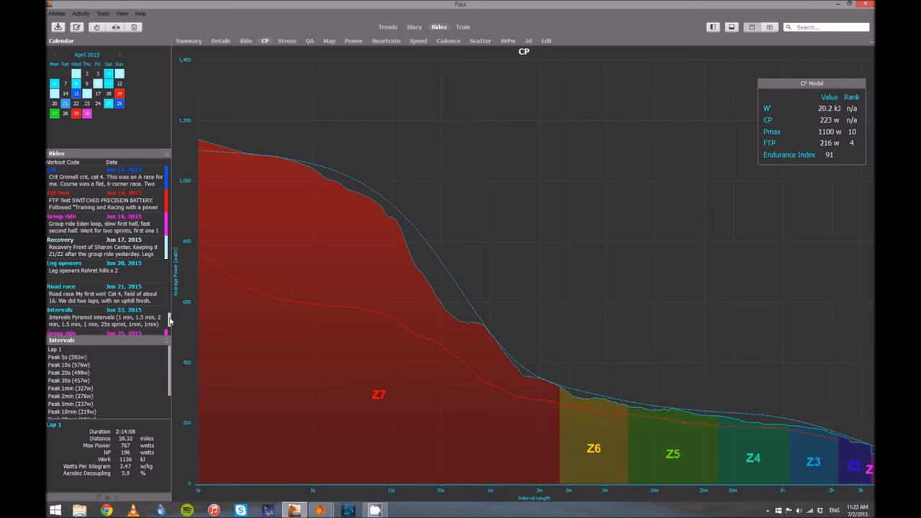
pyautogui.click(287, 41)
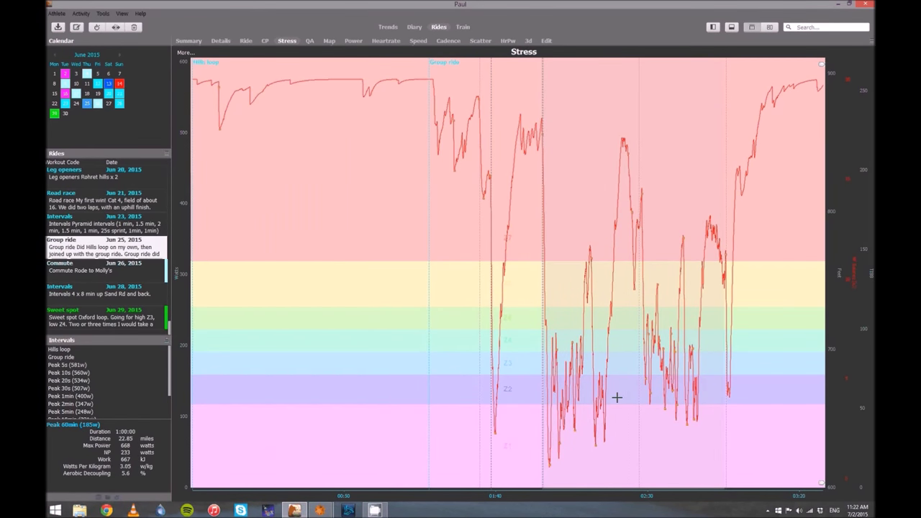
# - Highlight the Peak 5min interval on the June 25 ride's W' balance chart
pyautogui.click(69, 412)
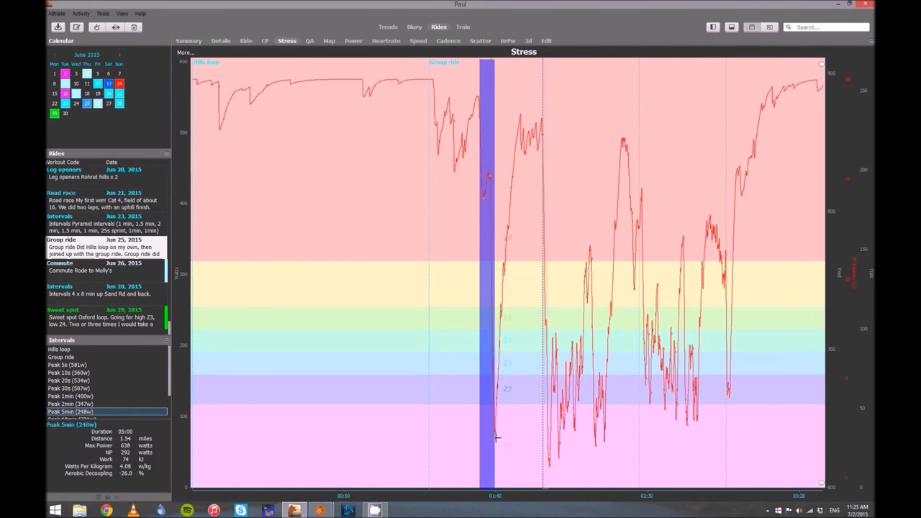
pyautogui.click(310, 41)
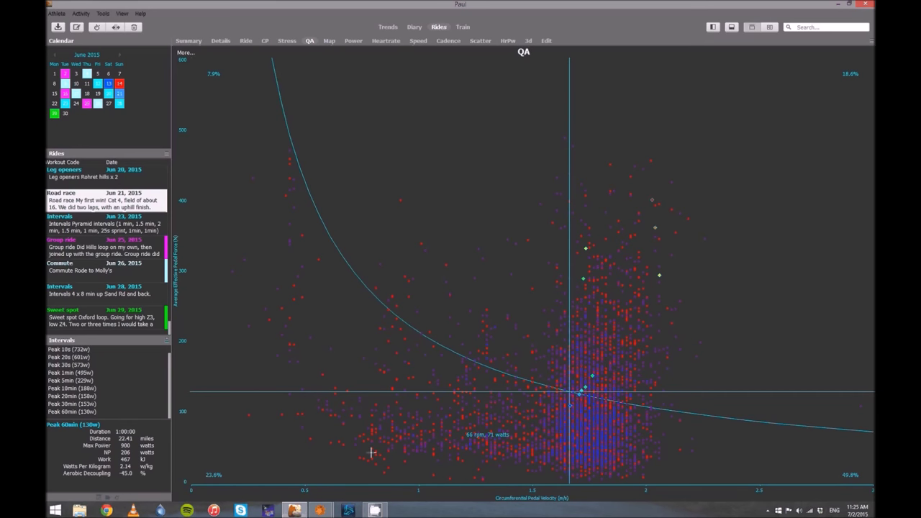
# - Highlight an interval on the quadrant plot and show the group ride's route map
pyautogui.click(101, 200)
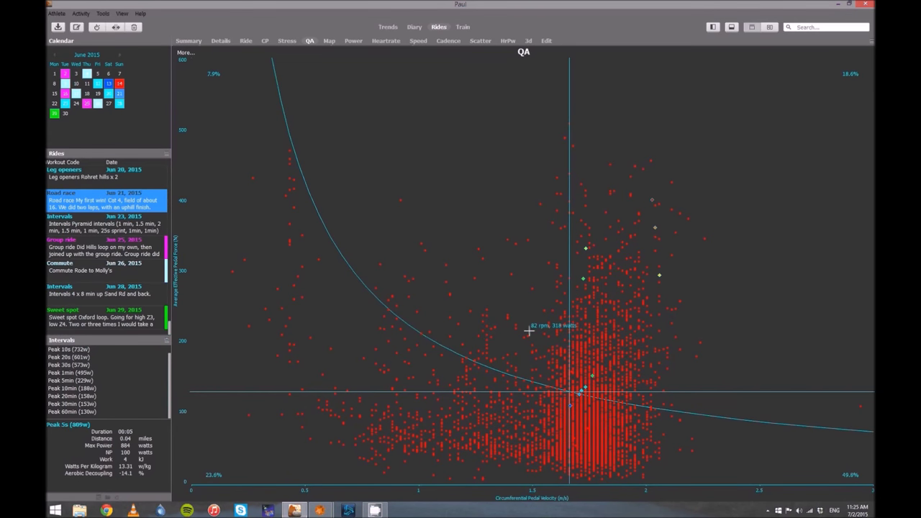
pyautogui.click(328, 41)
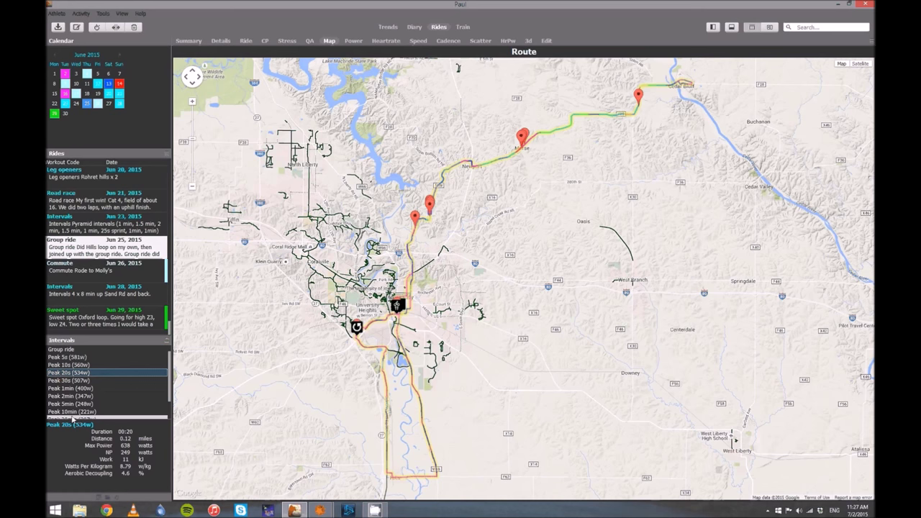
# - Highlight a longer then a shorter peak-power interval along the route map
pyautogui.click(72, 412)
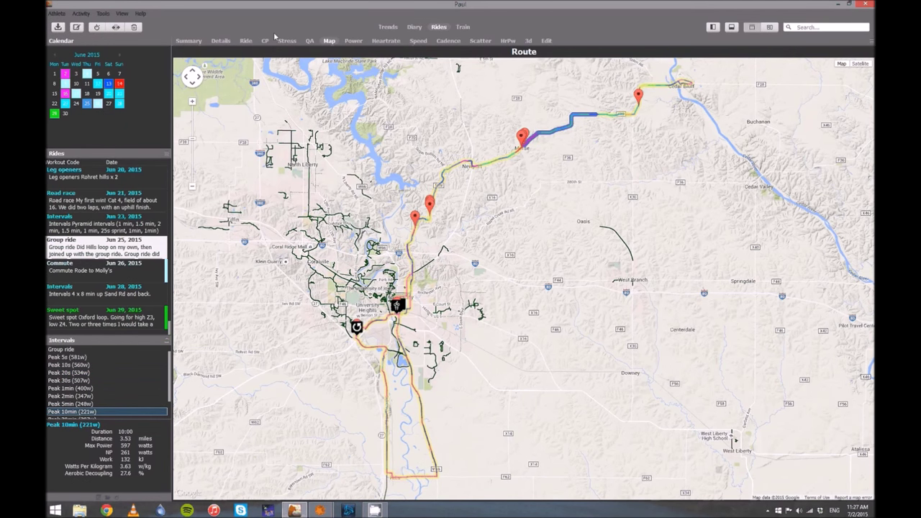
pyautogui.click(70, 403)
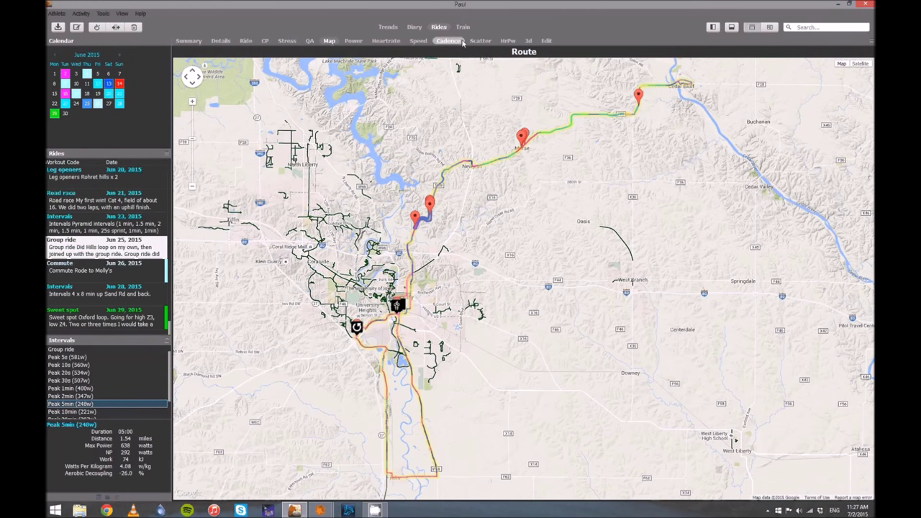